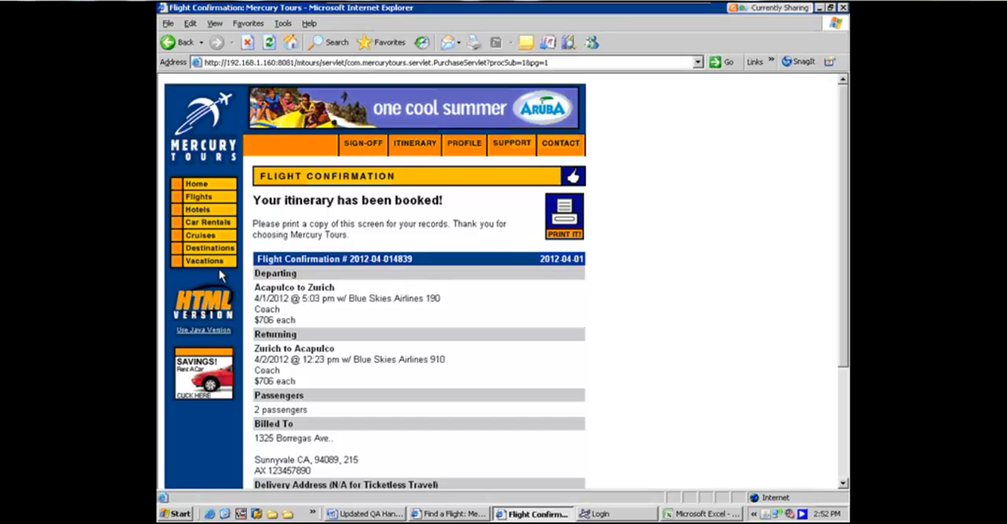
{"action": "mouse_move", "coordinate": [433, 136]}
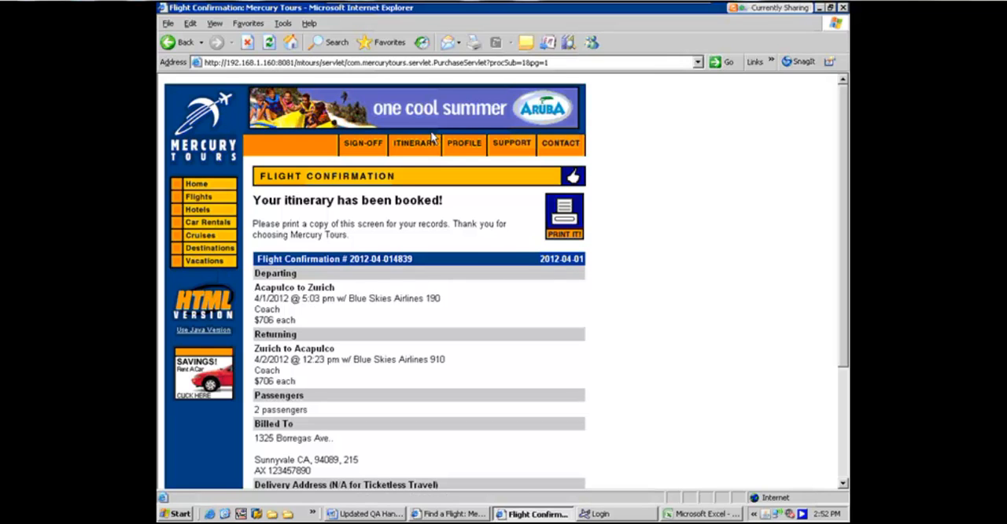
{"action": "mouse_move", "coordinate": [303, 191]}
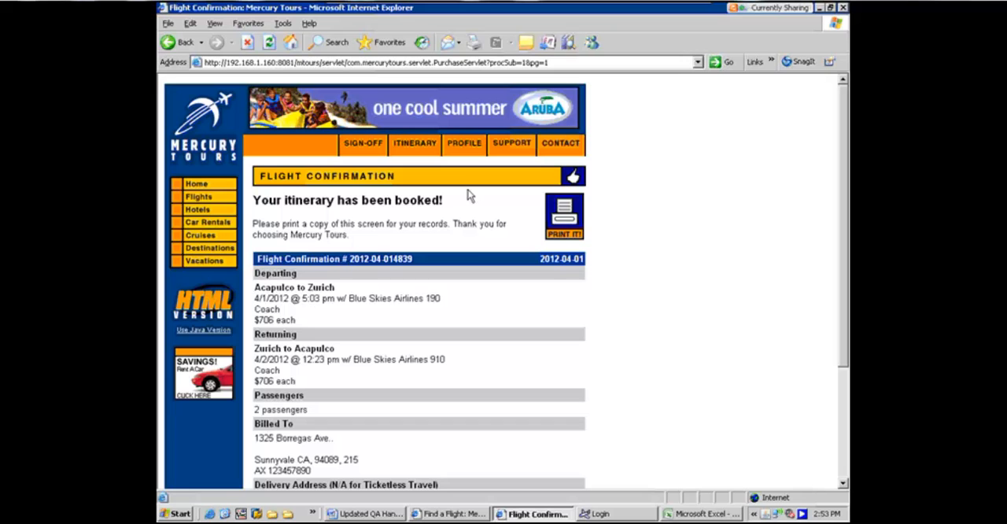
{"action": "mouse_move", "coordinate": [643, 206]}
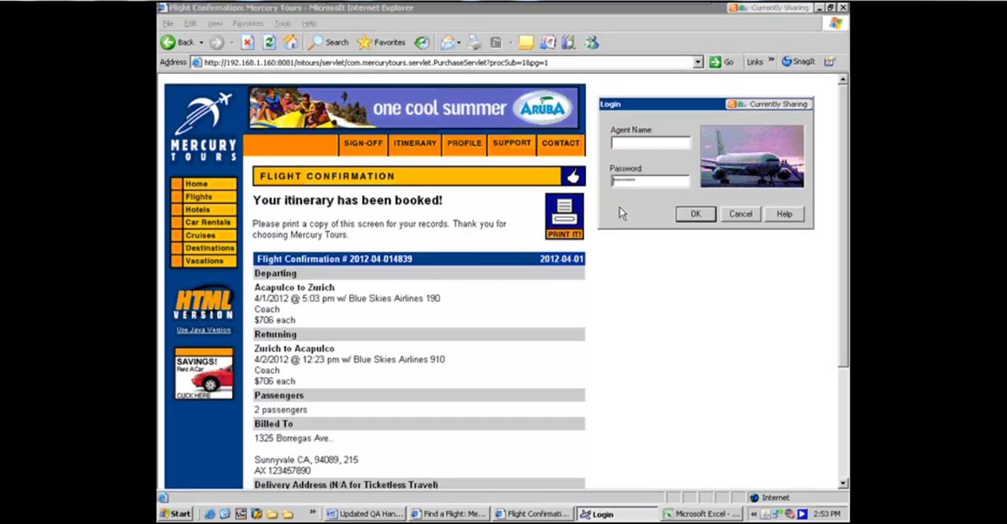
Log in to Flight Reservations as the agent and return to the Find a Flight browser window.
{"action": "type", "text": "n"}
{"action": "type", "text": "mercury"}
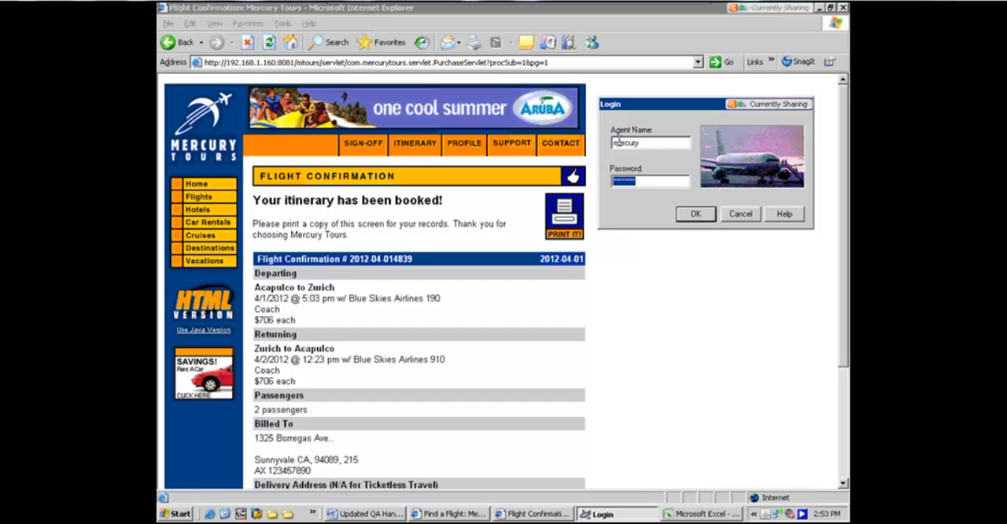
{"action": "left_click", "coordinate": [695, 213]}
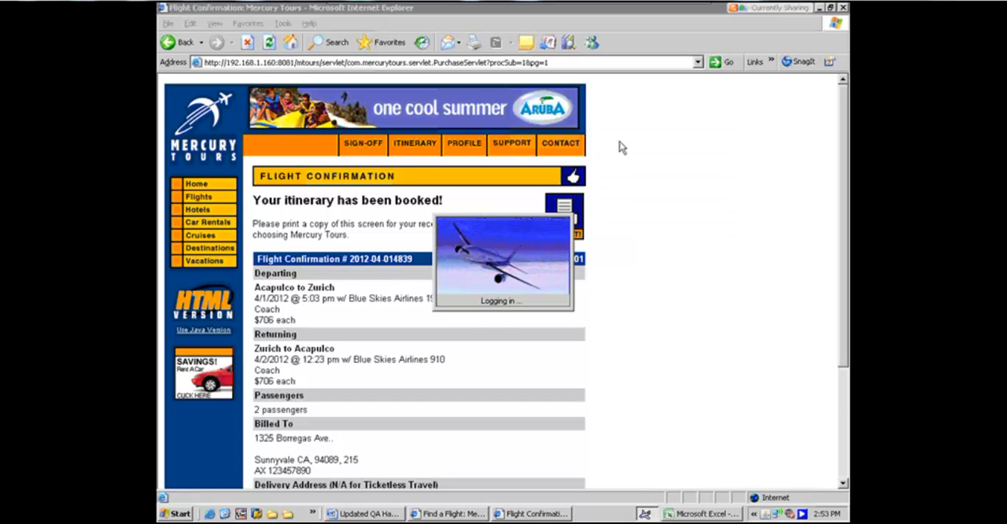
{"action": "mouse_move", "coordinate": [728, 296]}
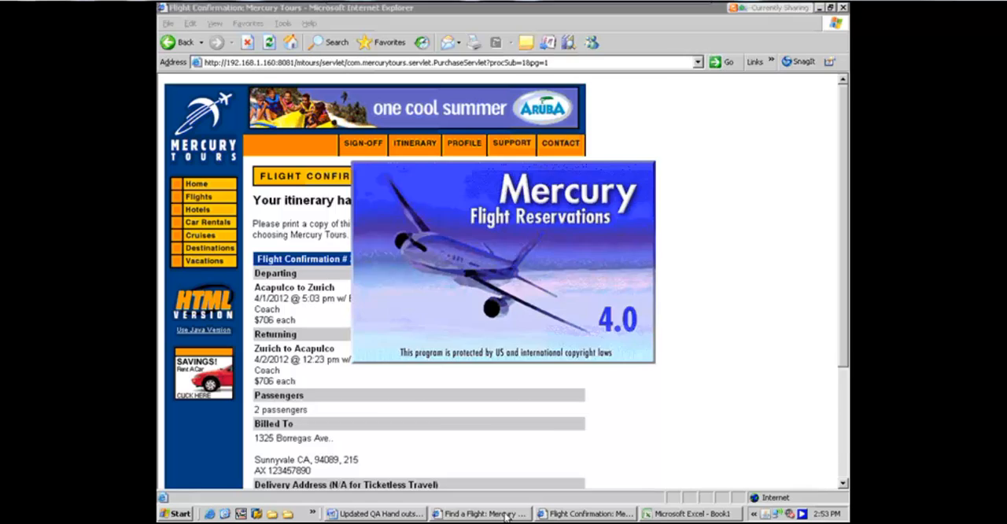
{"action": "left_click", "coordinate": [472, 513]}
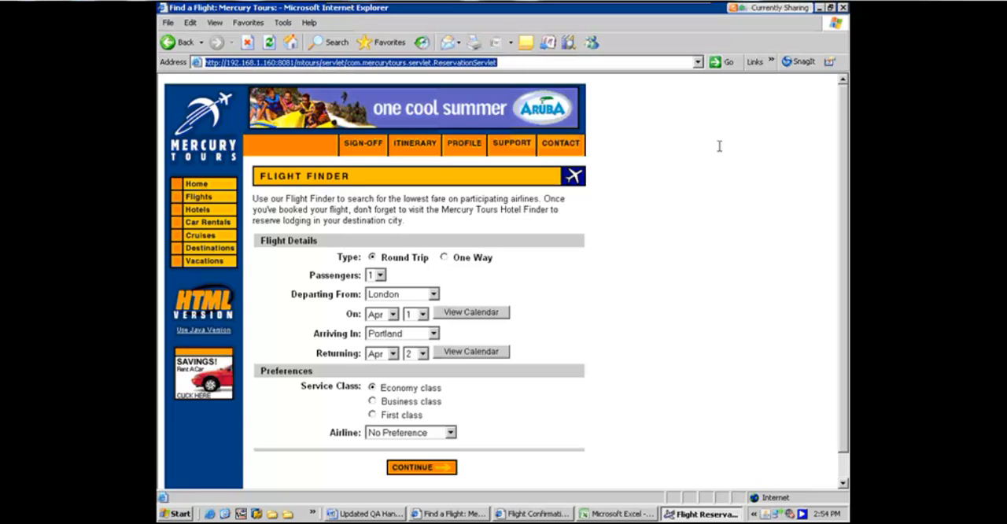
Sign in to Mercury Tours again, bringing up the Acapulco to Zurich flight finder.
{"action": "left_click", "coordinate": [421, 467]}
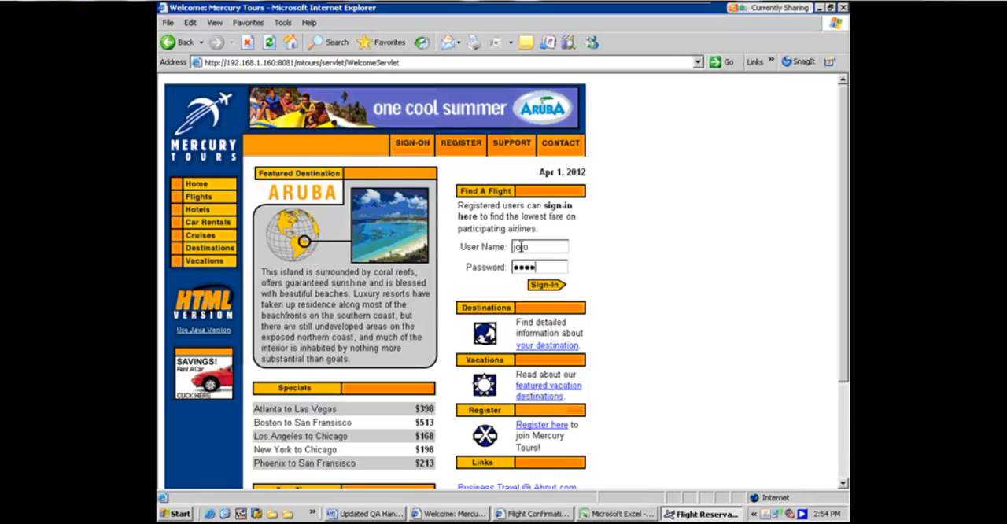
{"action": "left_click", "coordinate": [546, 284]}
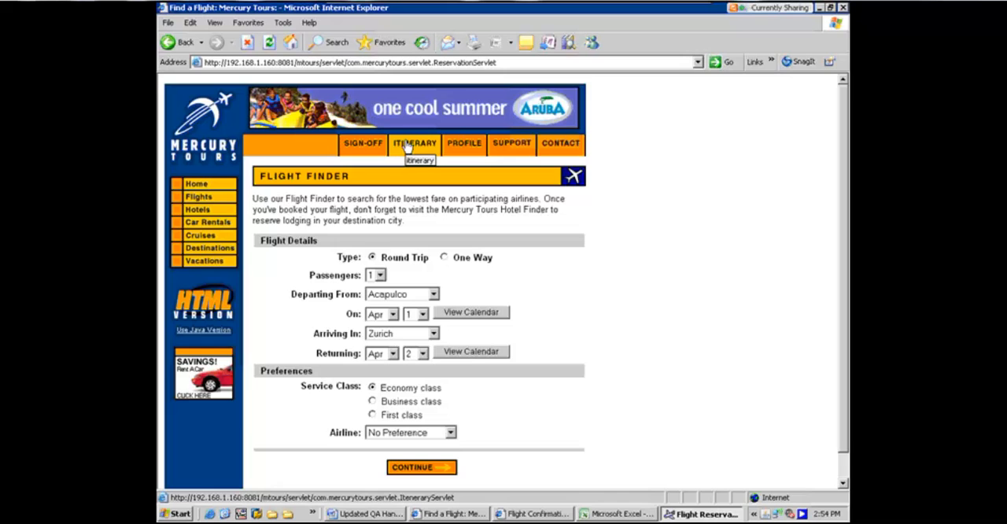
{"action": "mouse_move", "coordinate": [441, 147]}
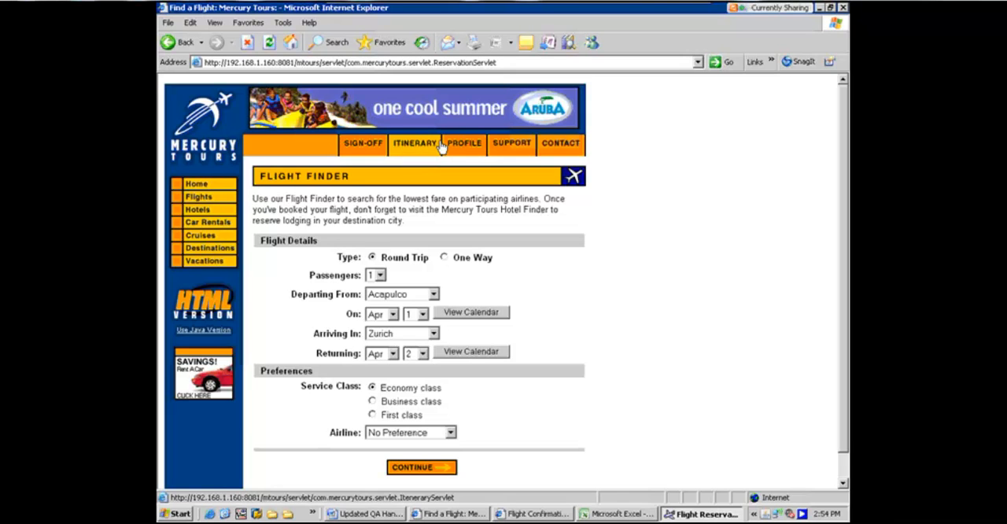
Open the Itinerary page listing booked trips like New York–Paris and New York–London.
{"action": "left_click", "coordinate": [415, 143]}
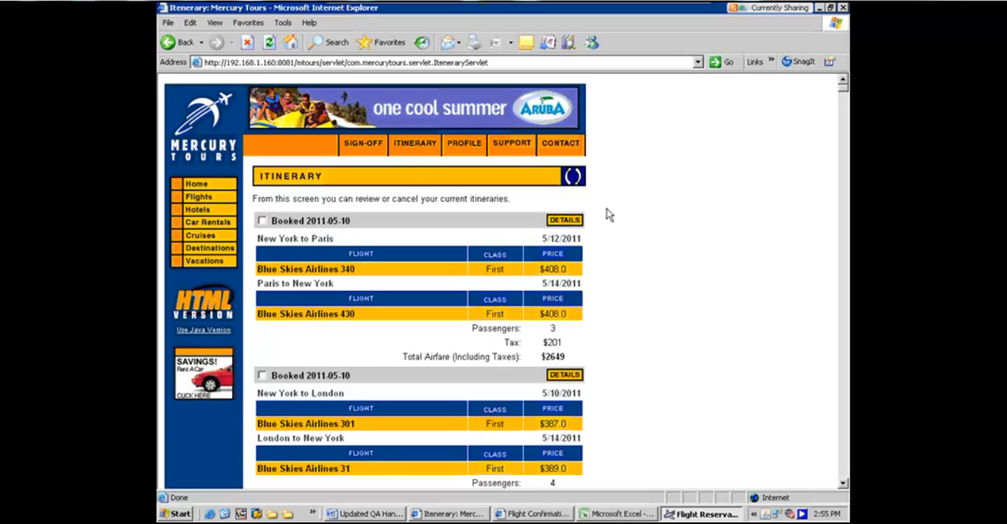
{"action": "mouse_move", "coordinate": [414, 143]}
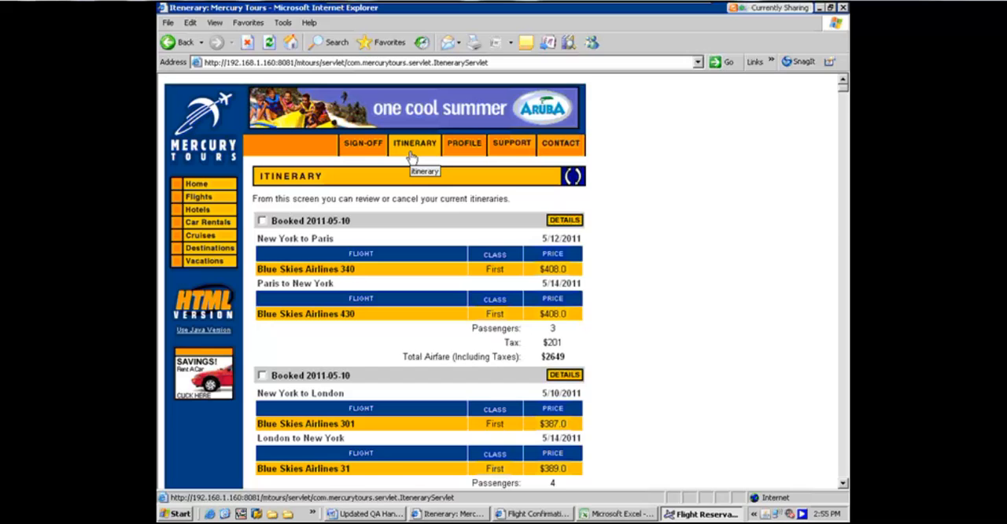
{"action": "mouse_move", "coordinate": [616, 182]}
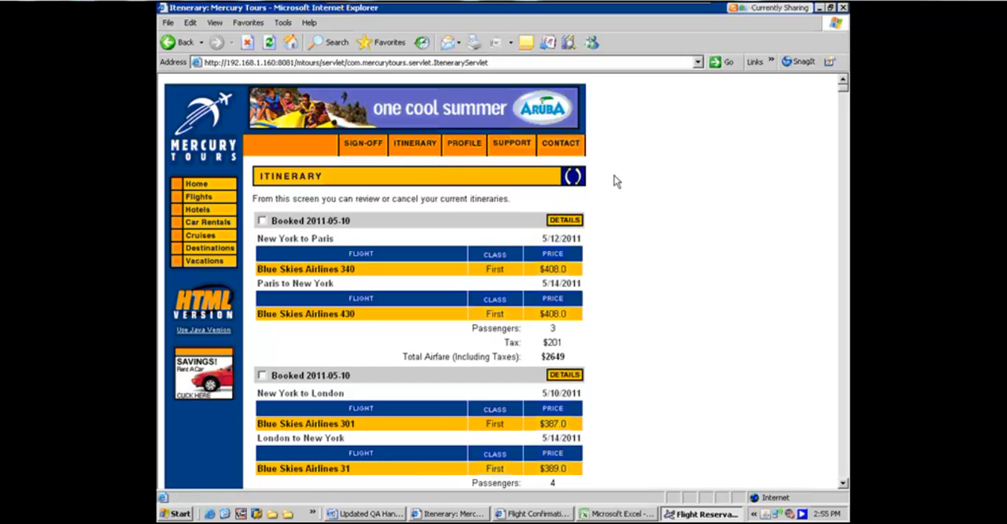
{"action": "left_click", "coordinate": [346, 62]}
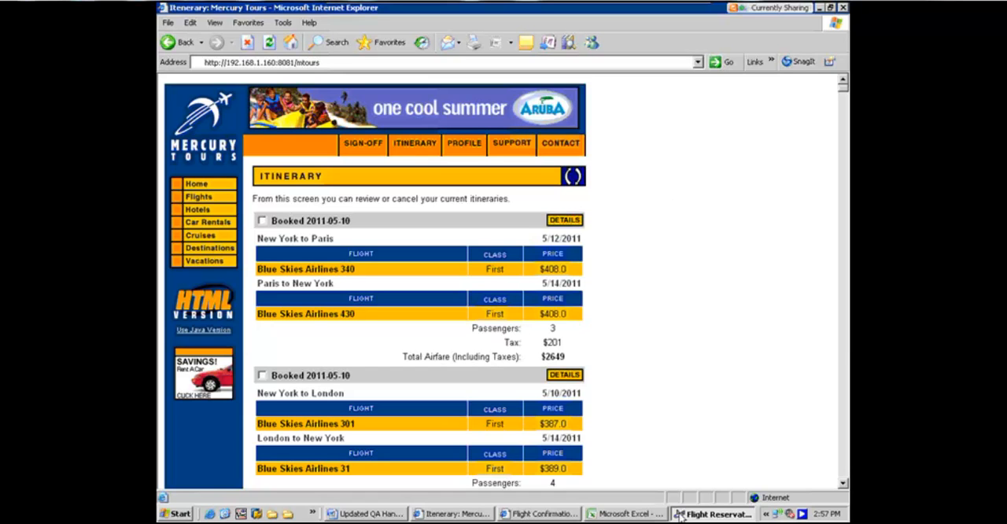
Bring up the empty Flight Reservation form and browse its File and Analysis menus.
{"action": "left_click", "coordinate": [712, 514]}
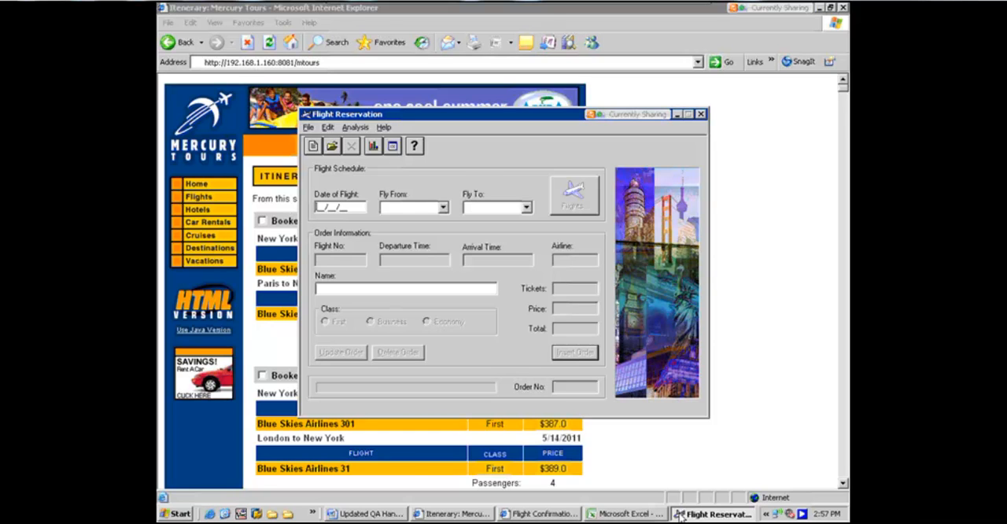
{"action": "mouse_move", "coordinate": [641, 445]}
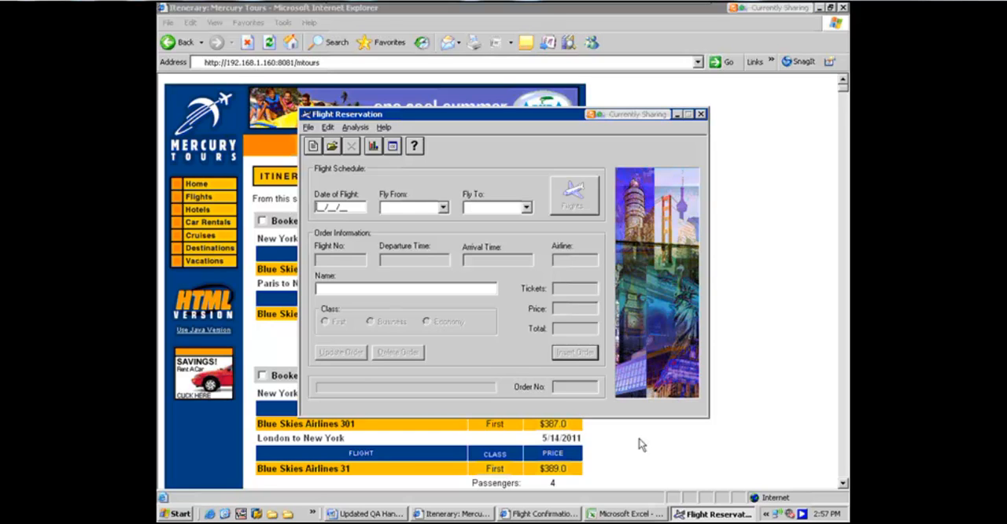
{"action": "left_click", "coordinate": [309, 127]}
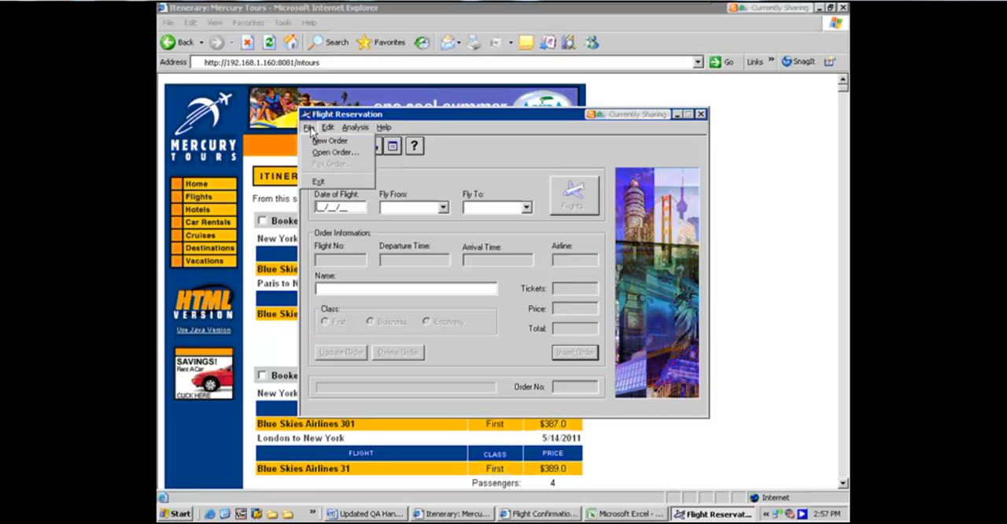
{"action": "left_click", "coordinate": [355, 127]}
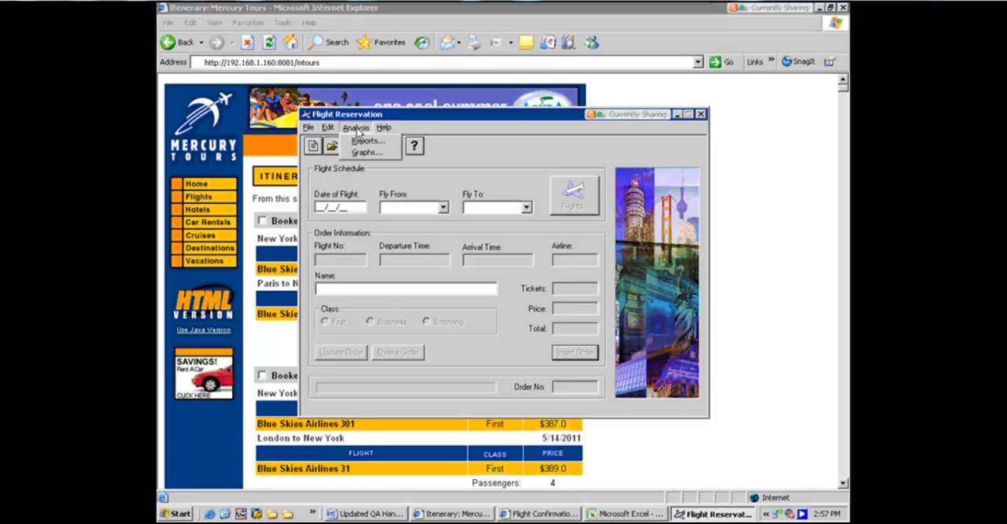
{"action": "mouse_move", "coordinate": [378, 160]}
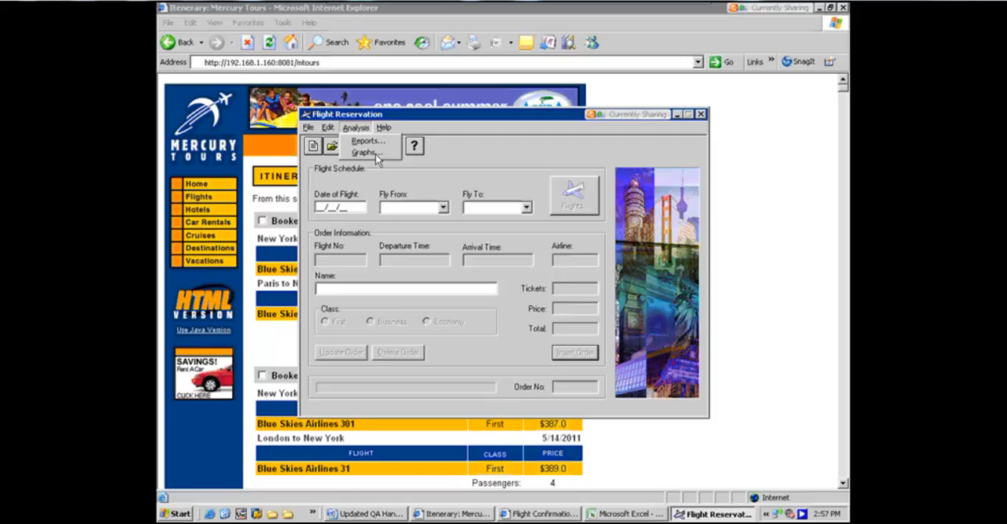
{"action": "left_click", "coordinate": [309, 127]}
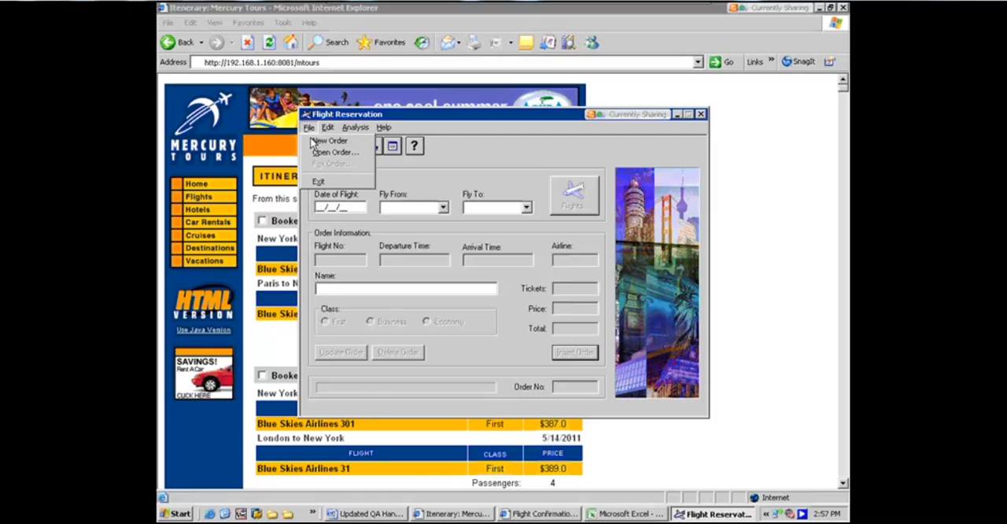
{"action": "left_click", "coordinate": [355, 127]}
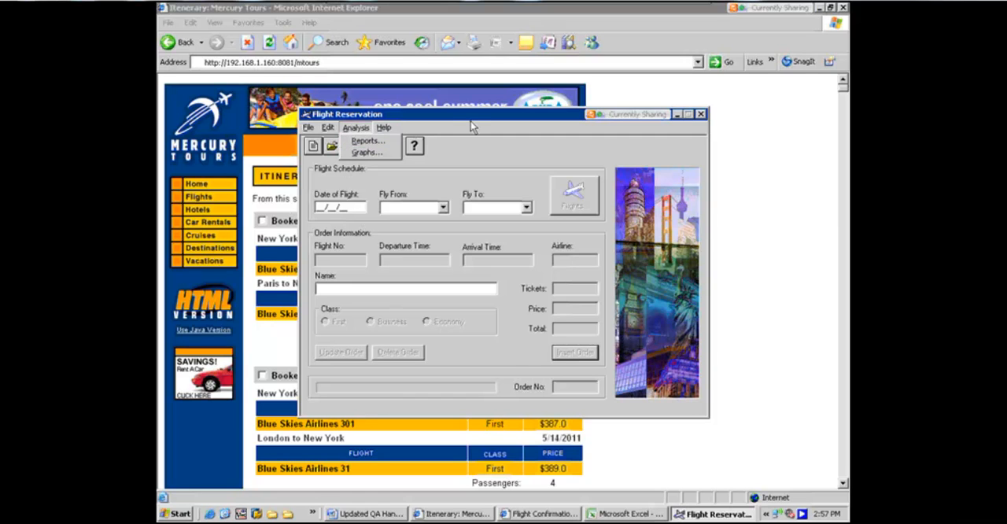
{"action": "left_click", "coordinate": [355, 127]}
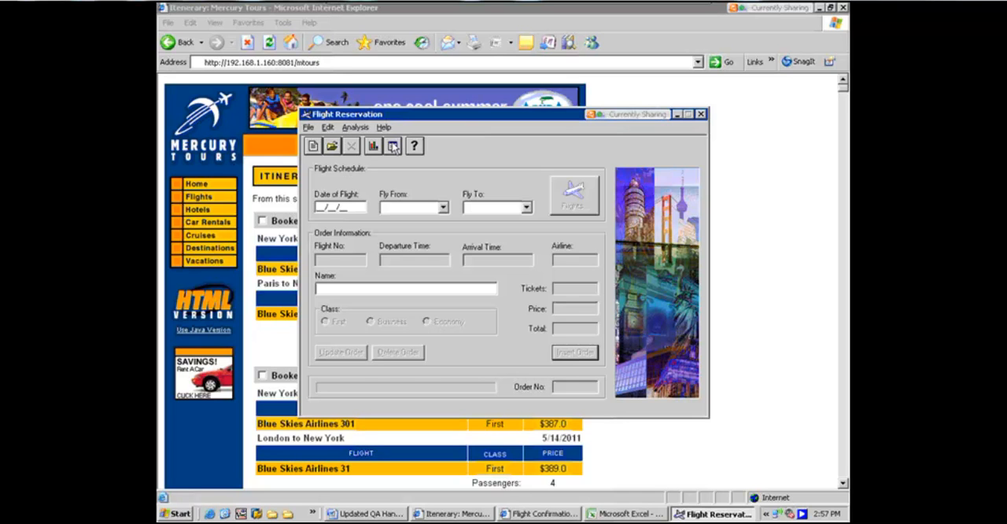
{"action": "mouse_move", "coordinate": [312, 148]}
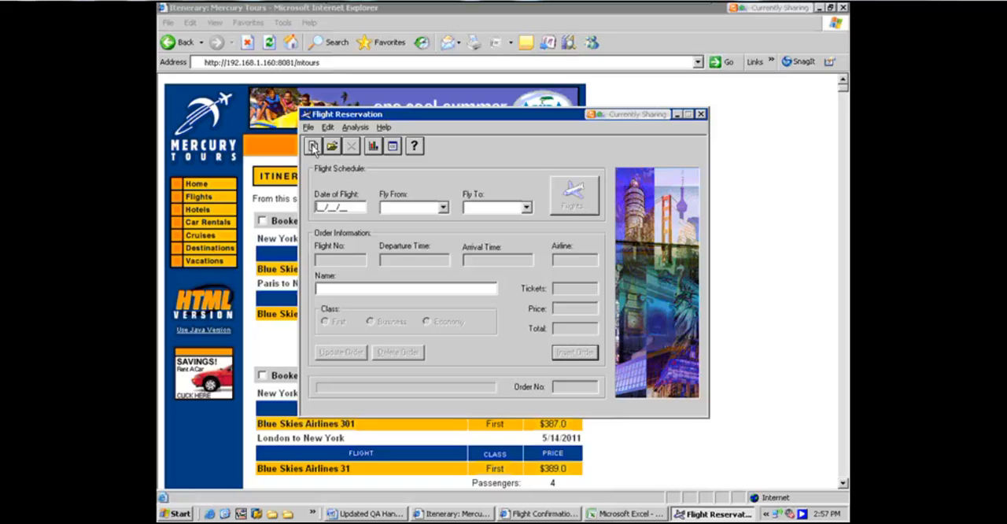
{"action": "mouse_move", "coordinate": [314, 135]}
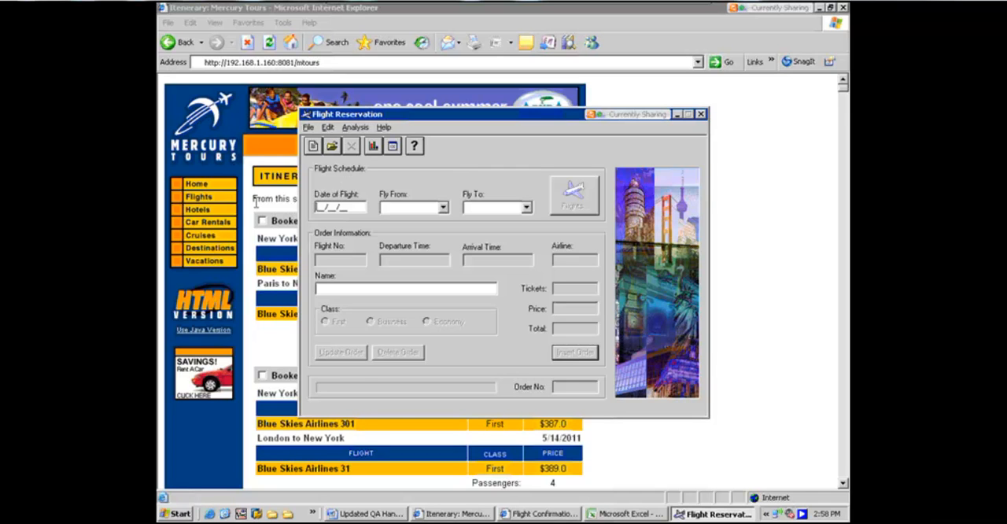
{"action": "mouse_move", "coordinate": [325, 228]}
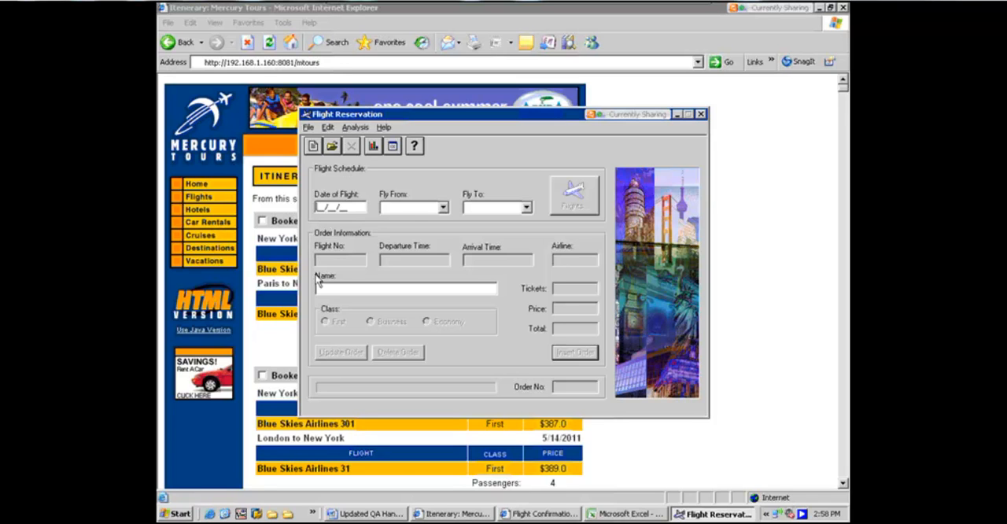
{"action": "mouse_move", "coordinate": [557, 305]}
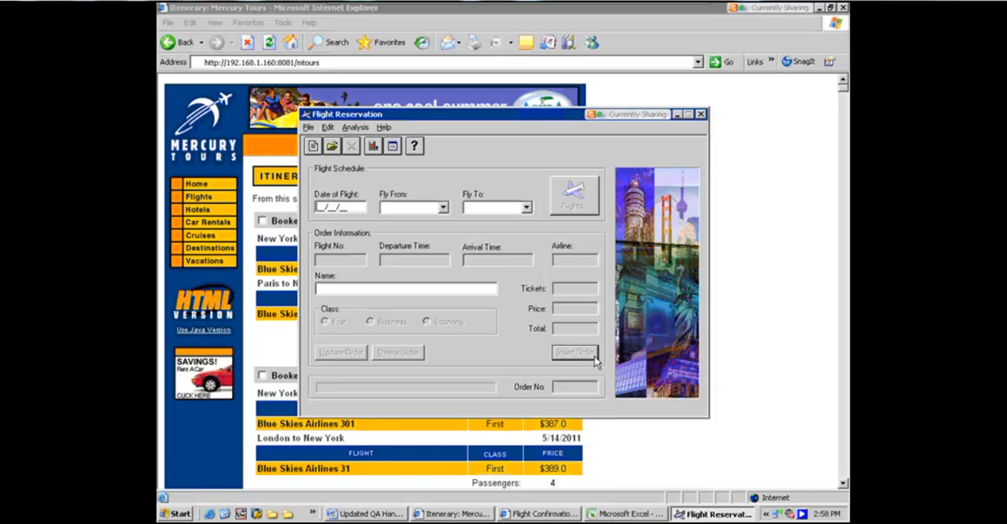
{"action": "mouse_move", "coordinate": [583, 207]}
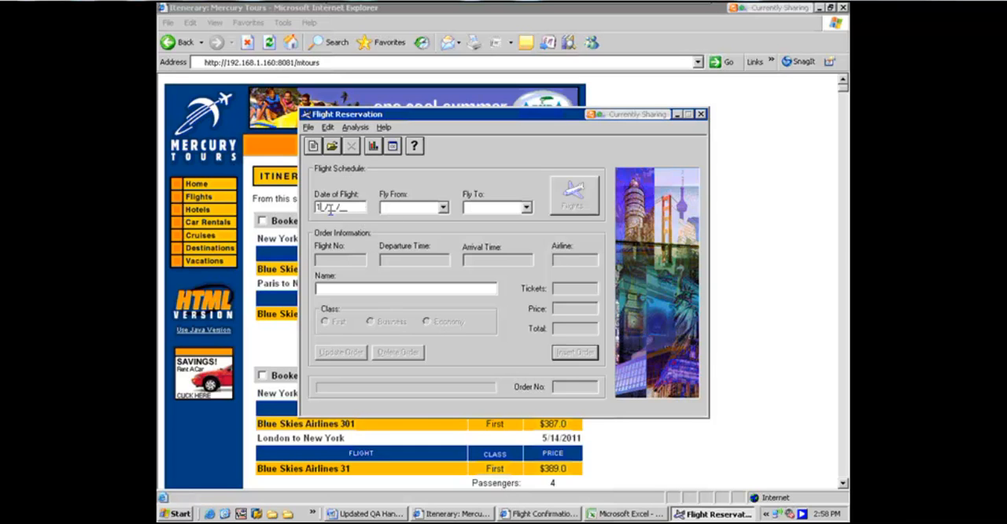
Enter date 12/12/12, fly from Denver to London, and look up available flights.
{"action": "type", "text": "12/12/12"}
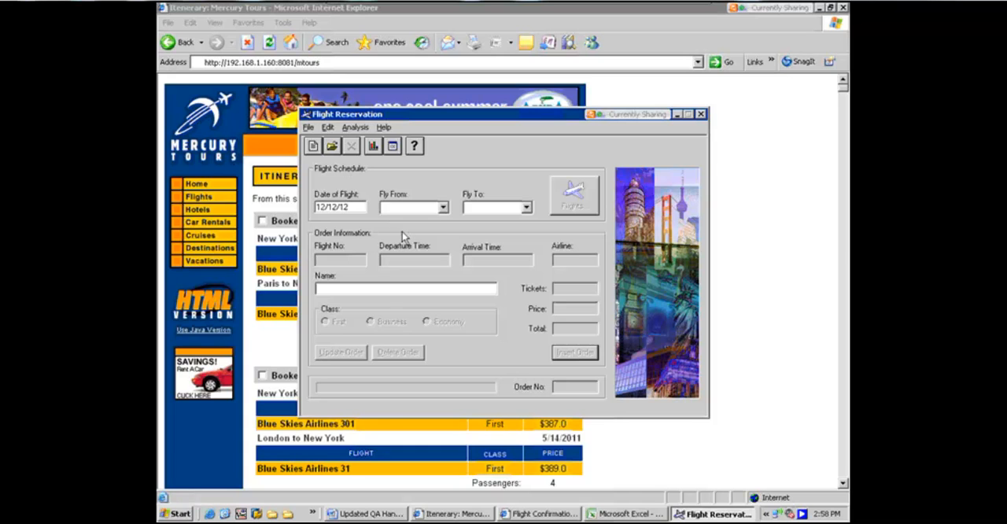
{"action": "left_click", "coordinate": [443, 207]}
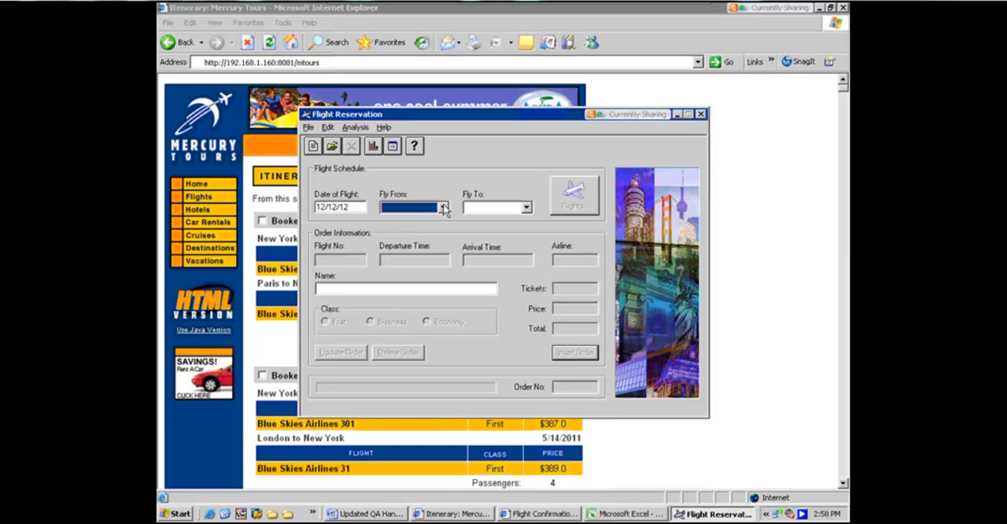
{"action": "left_click", "coordinate": [443, 206]}
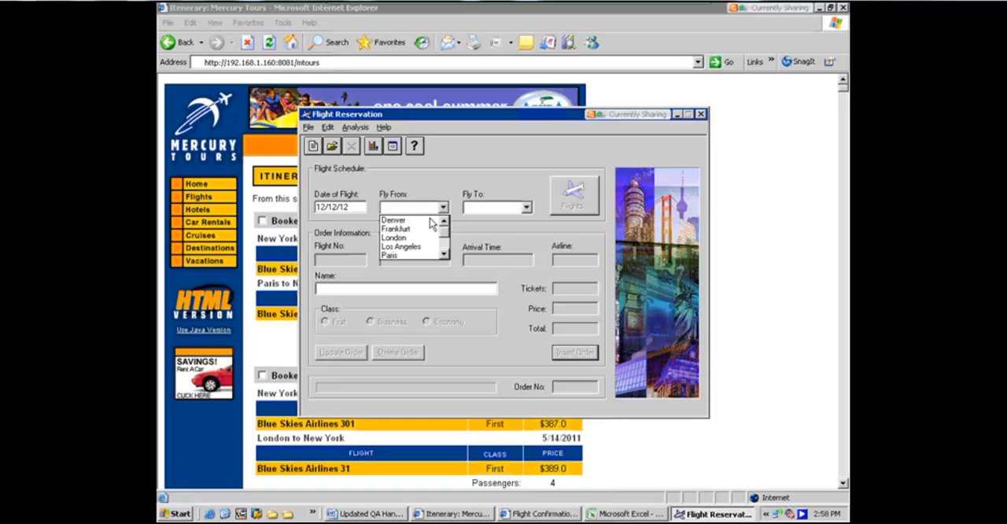
{"action": "left_click", "coordinate": [394, 219]}
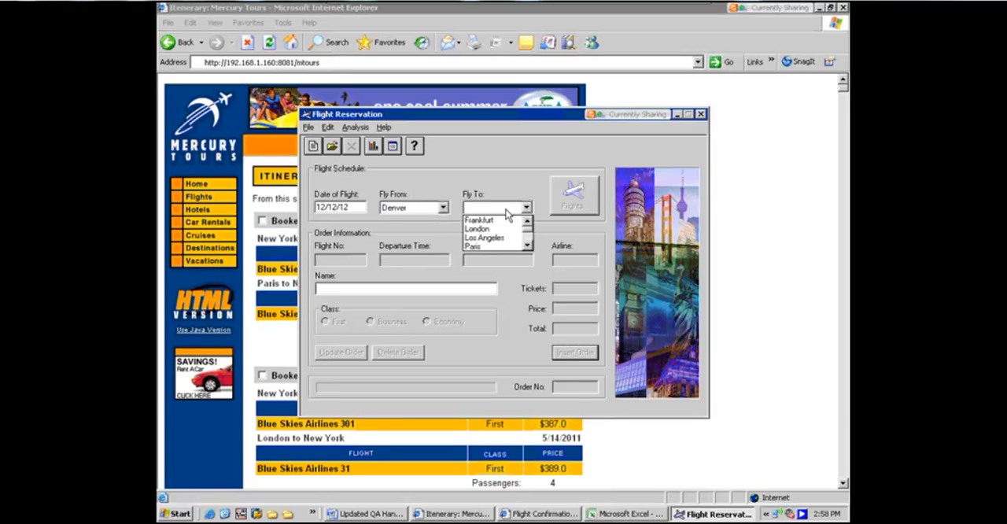
{"action": "mouse_move", "coordinate": [478, 229]}
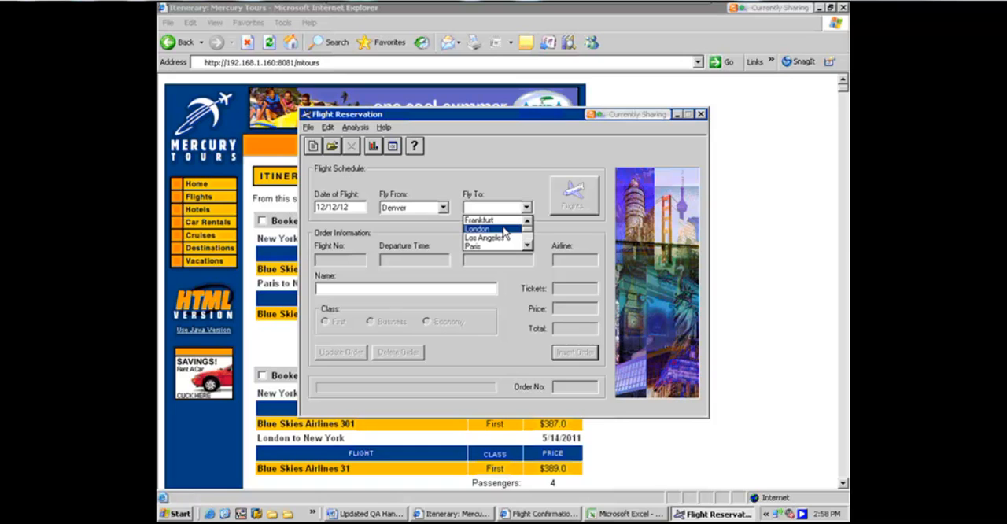
{"action": "left_click", "coordinate": [478, 229]}
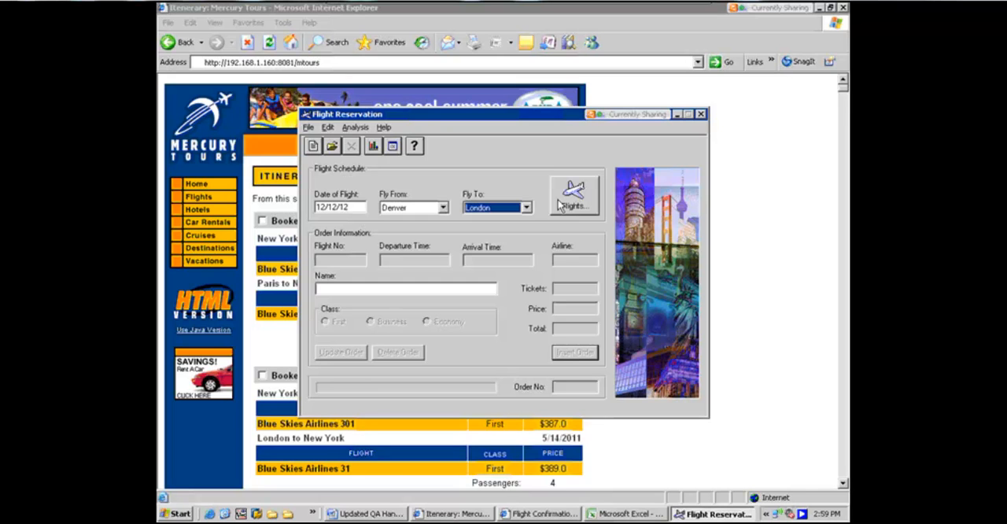
{"action": "left_click", "coordinate": [574, 195]}
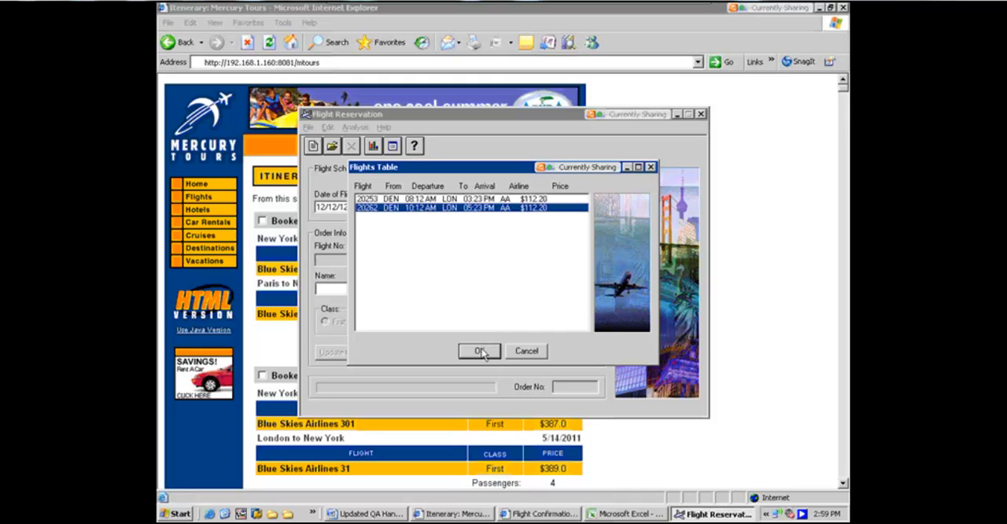
Load flight 20262 (Denver 10:12 AM to London 05:23 PM, $112.20) into the order.
{"action": "left_click", "coordinate": [479, 351]}
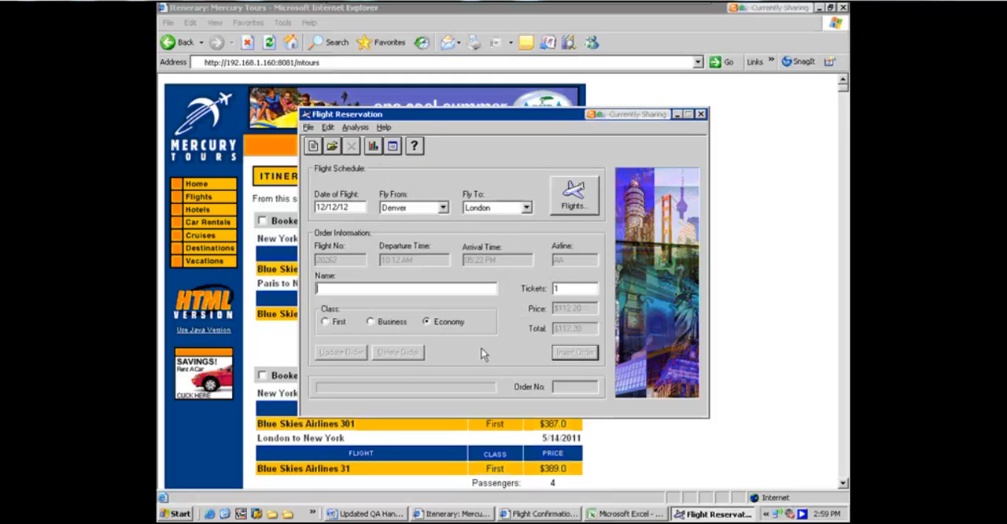
{"action": "mouse_move", "coordinate": [338, 265]}
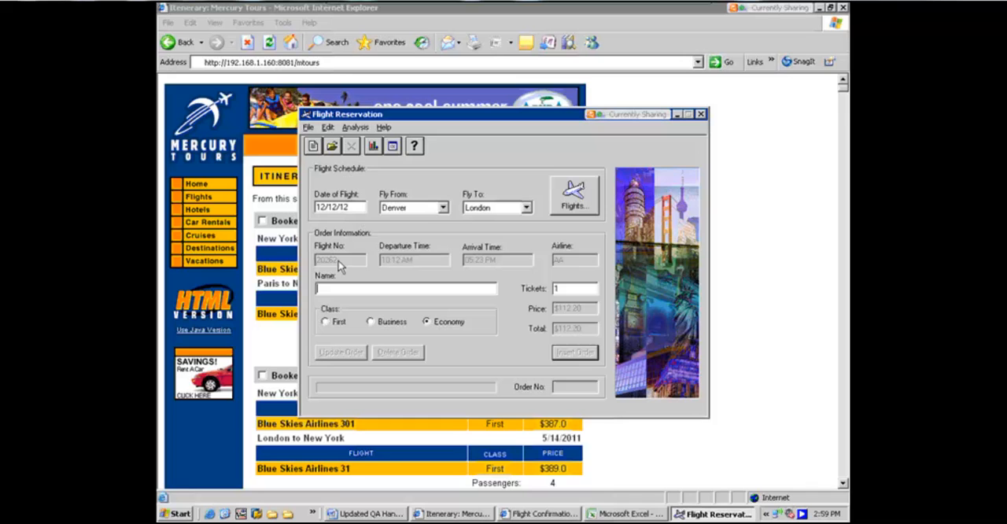
{"action": "mouse_move", "coordinate": [489, 266]}
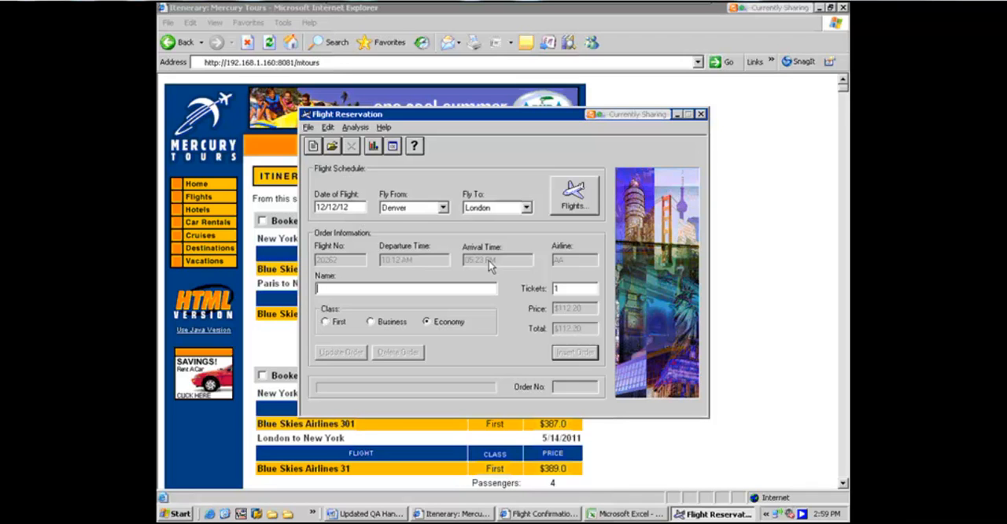
{"action": "mouse_move", "coordinate": [560, 344]}
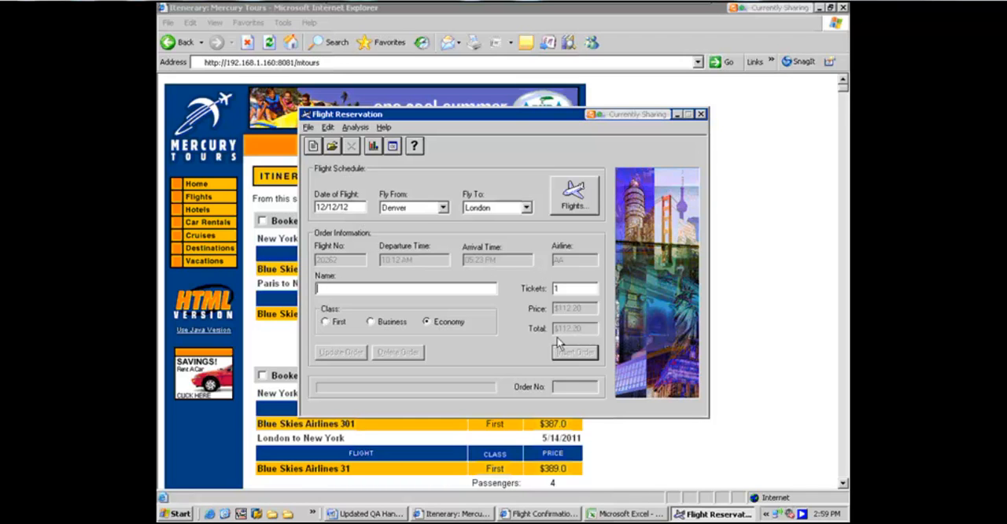
{"action": "mouse_move", "coordinate": [637, 407]}
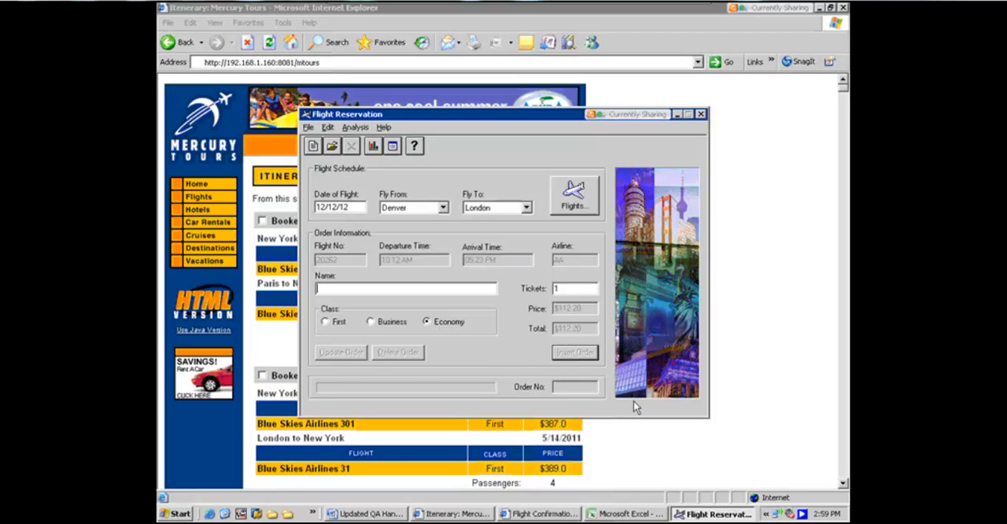
{"action": "mouse_move", "coordinate": [597, 316]}
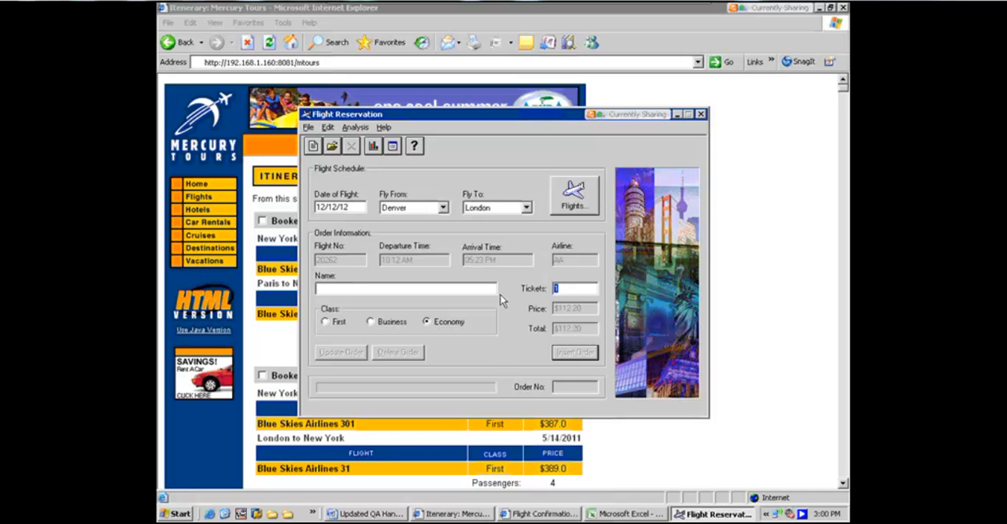
Change the ticket count to 7 so the total recalculates to $785.40.
{"action": "type", "text": "2"}
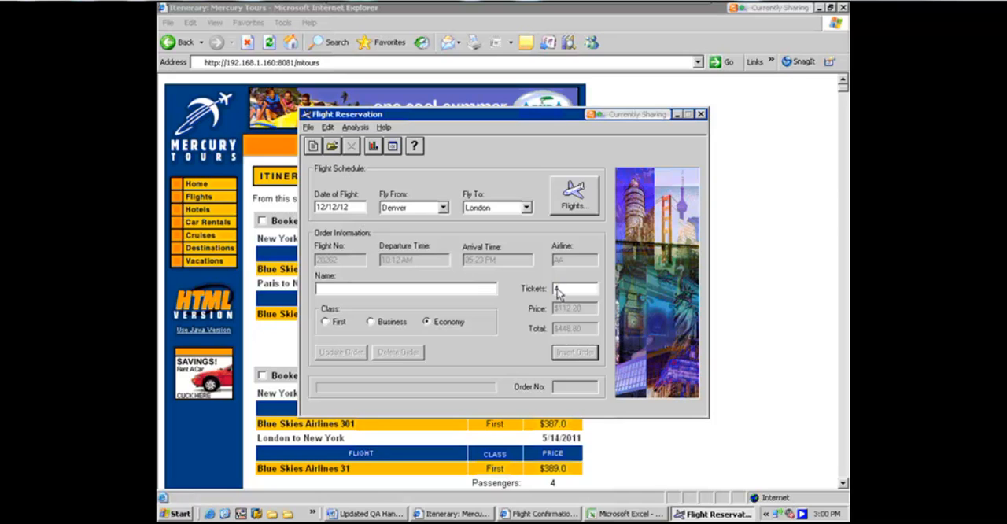
{"action": "type", "text": "7"}
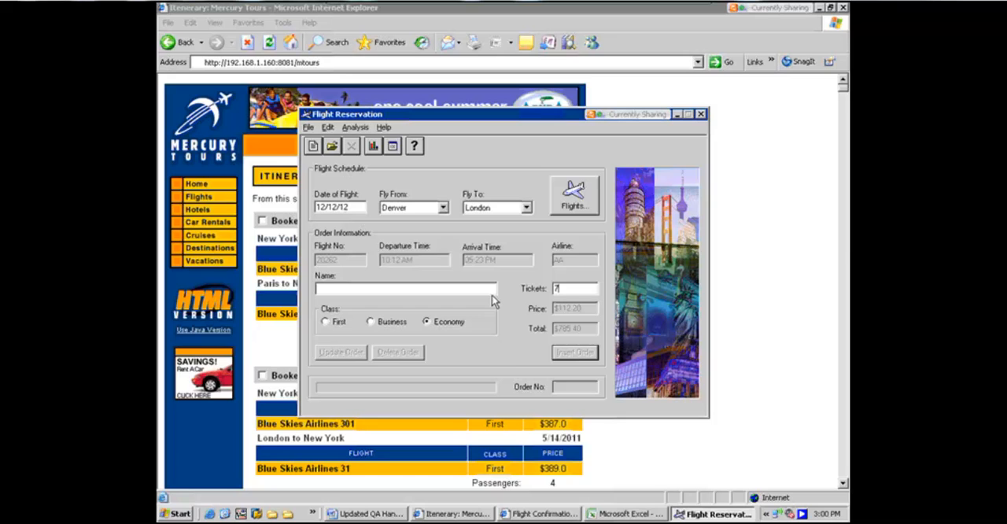
{"action": "mouse_move", "coordinate": [522, 314]}
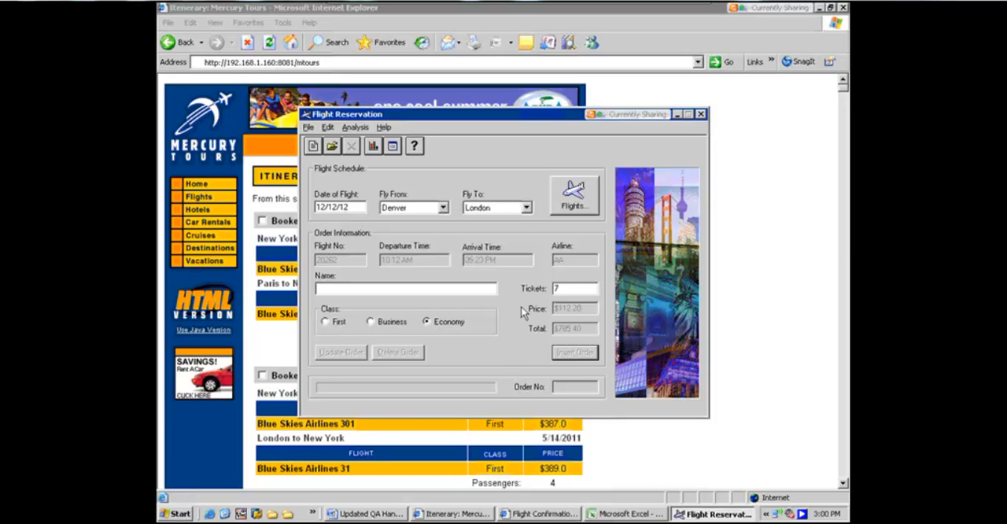
{"action": "mouse_move", "coordinate": [543, 328]}
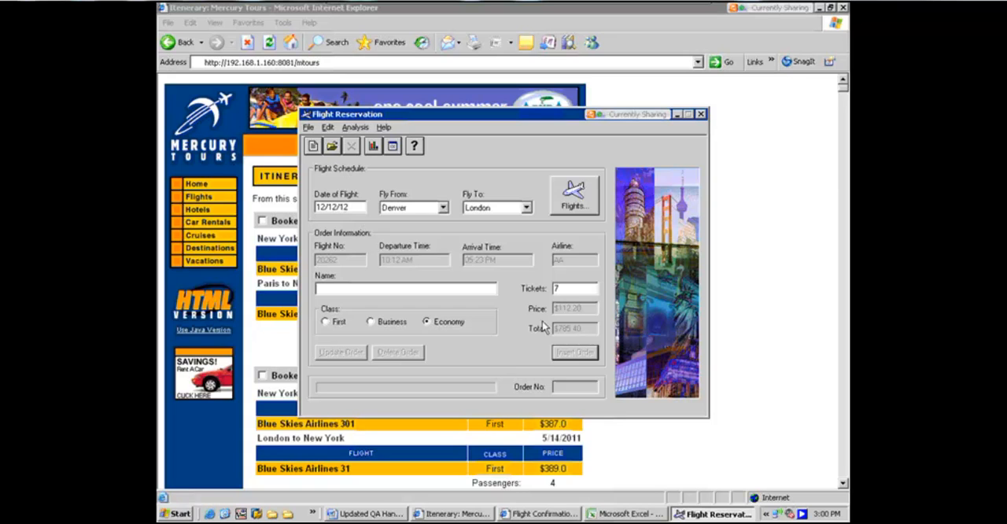
{"action": "left_click", "coordinate": [575, 288]}
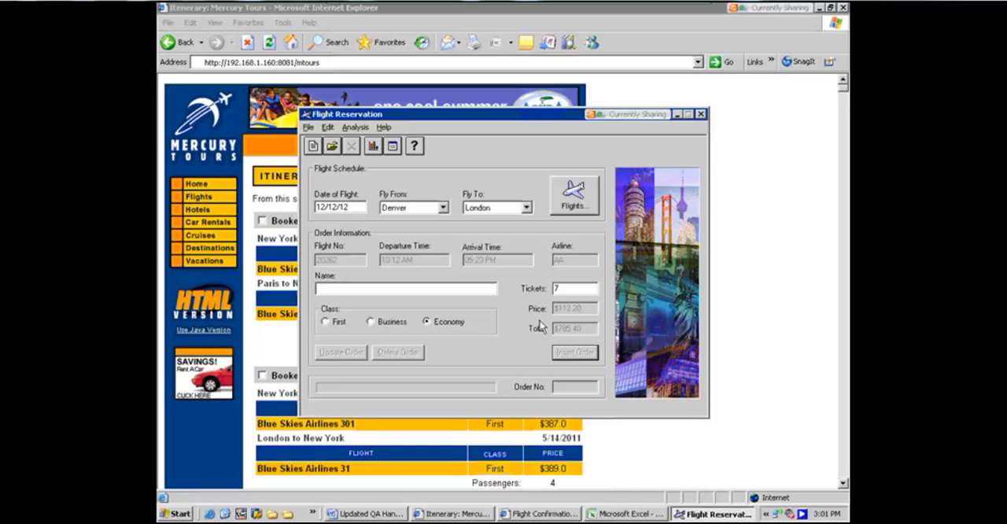
{"action": "left_click", "coordinate": [575, 288]}
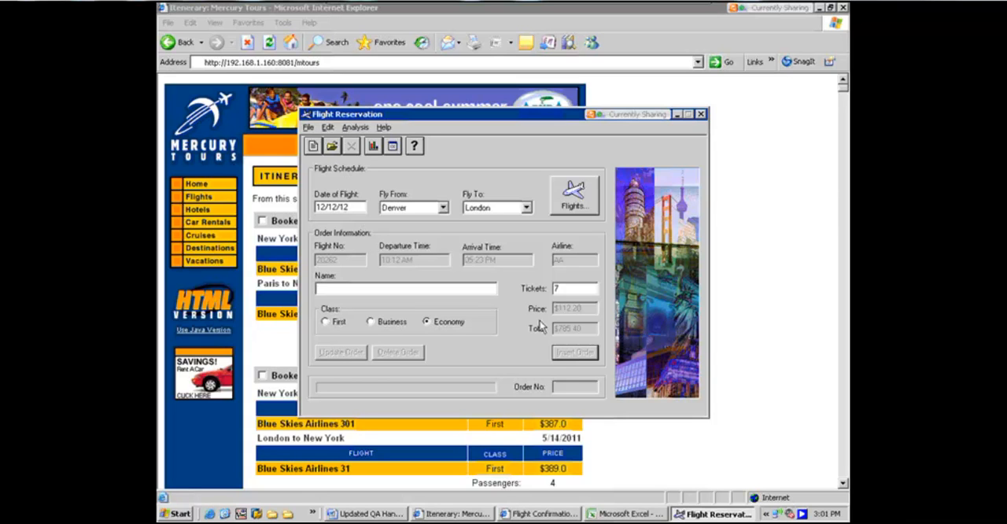
{"action": "left_click", "coordinate": [574, 288]}
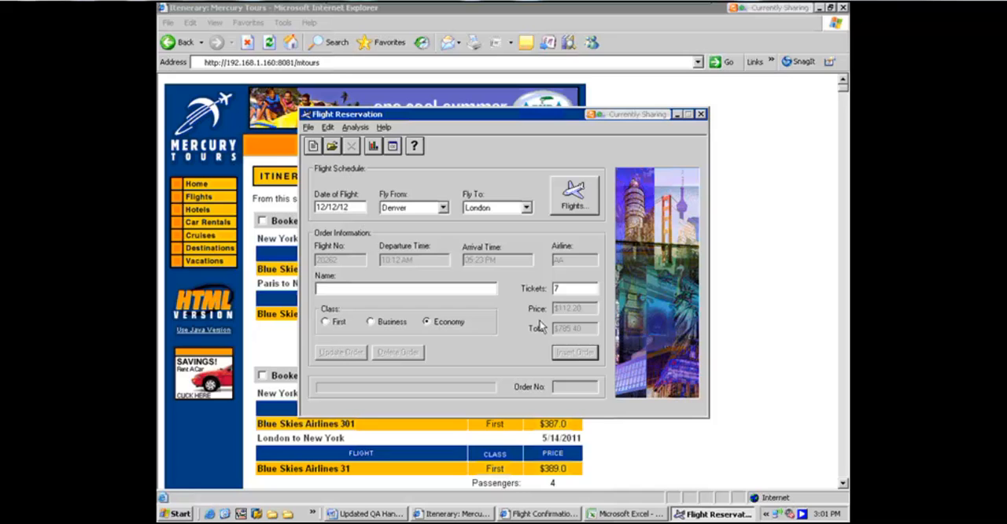
{"action": "left_click", "coordinate": [575, 288]}
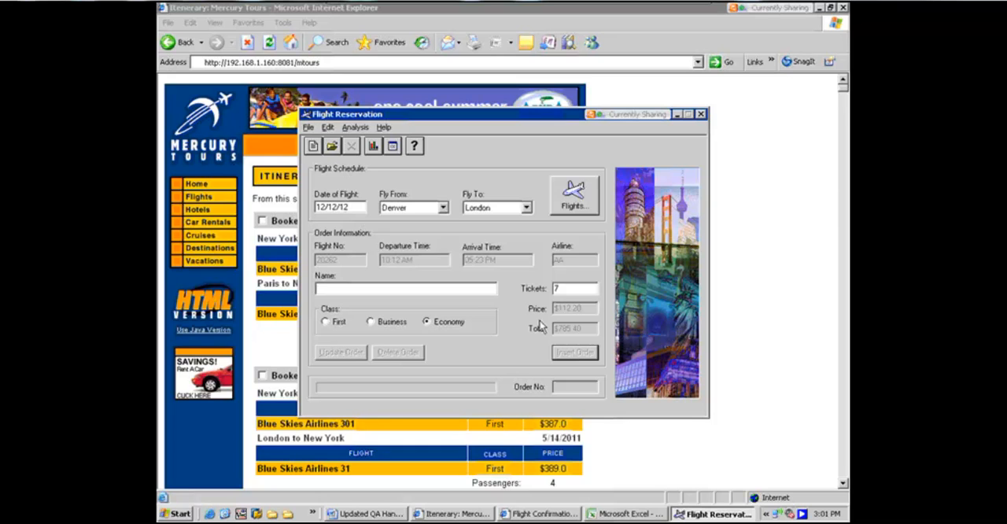
{"action": "left_click", "coordinate": [575, 288]}
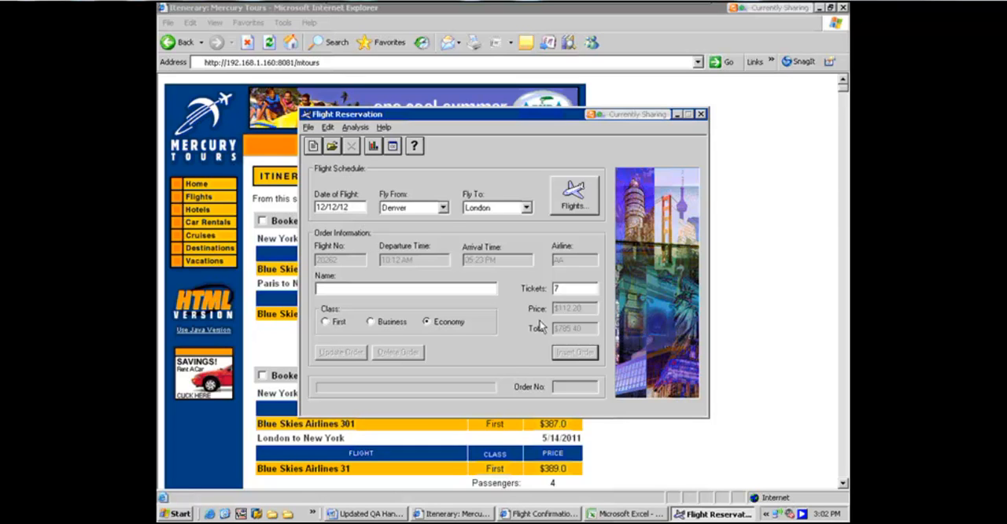
{"action": "left_click", "coordinate": [574, 288]}
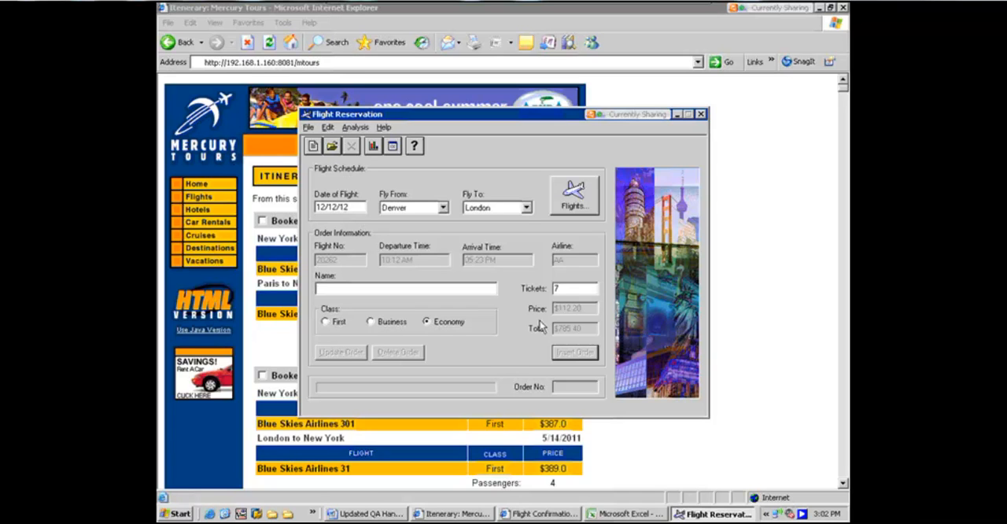
{"action": "left_click", "coordinate": [574, 288]}
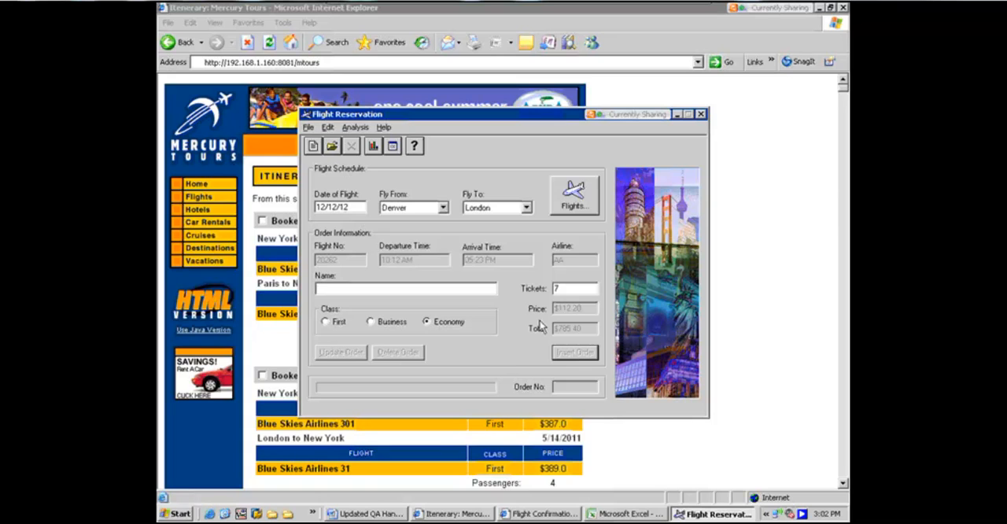
{"action": "left_click", "coordinate": [575, 288]}
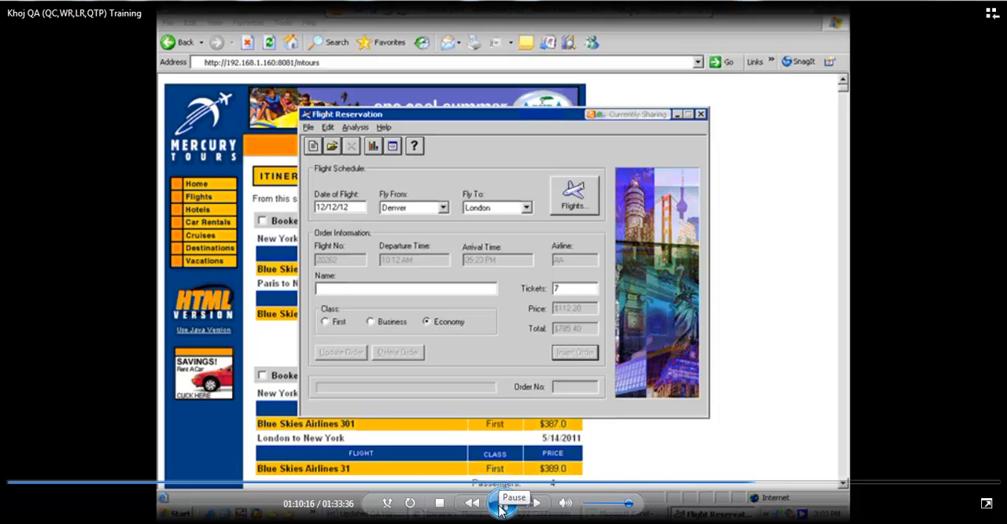
{"action": "left_click", "coordinate": [503, 504]}
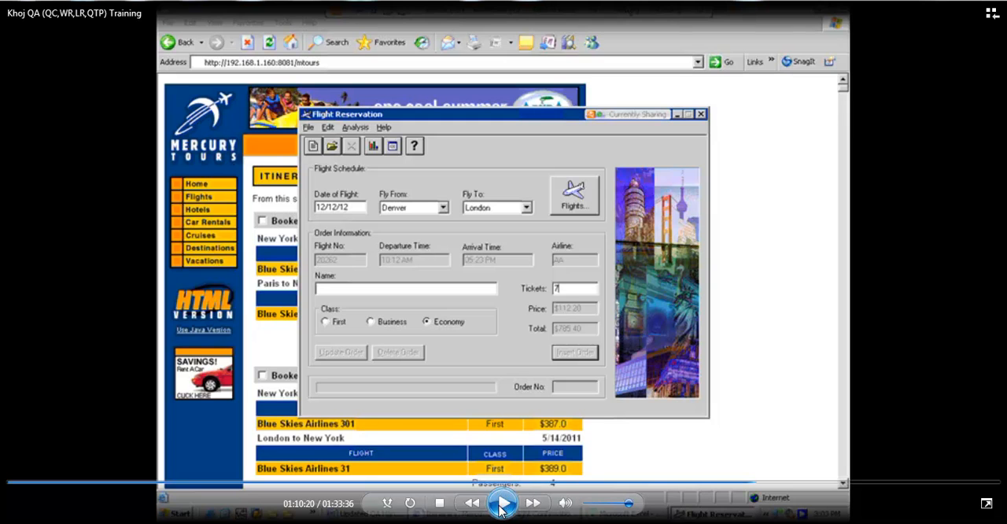